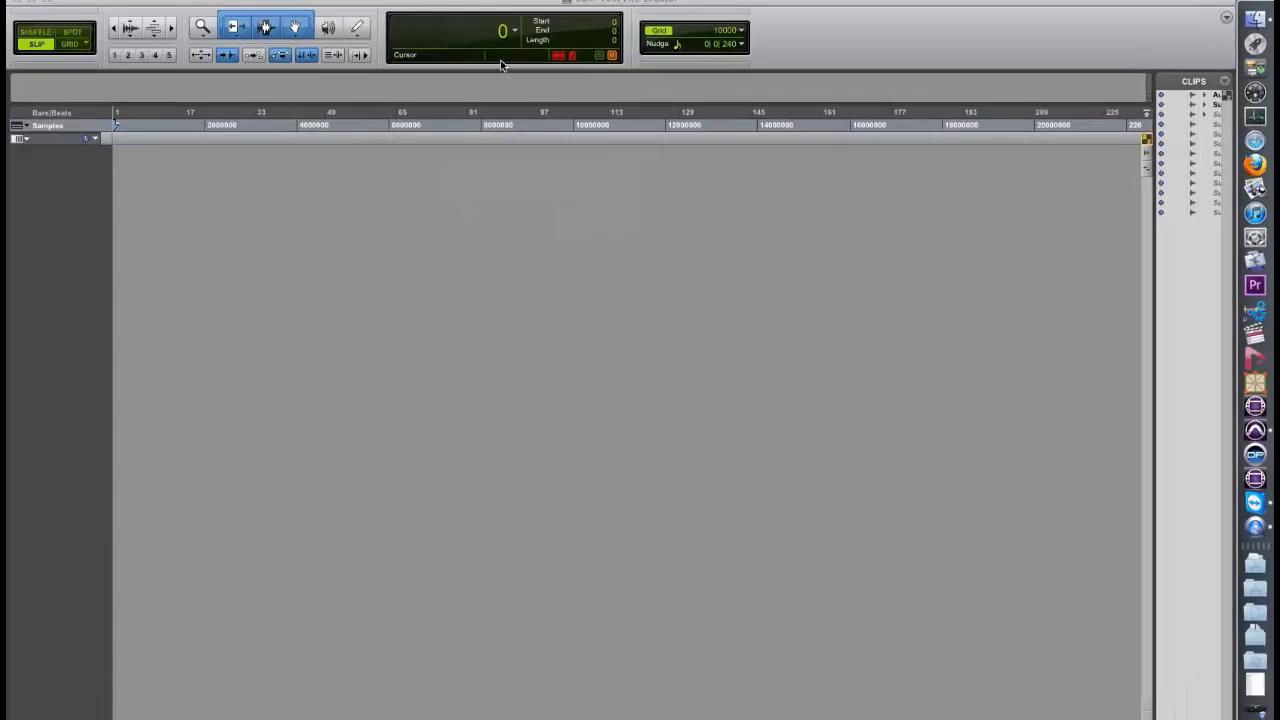
# Create a new 5.1 bus path named 'Bus' in I/O Setup's Bus tab
pyautogui.click(538, 31)
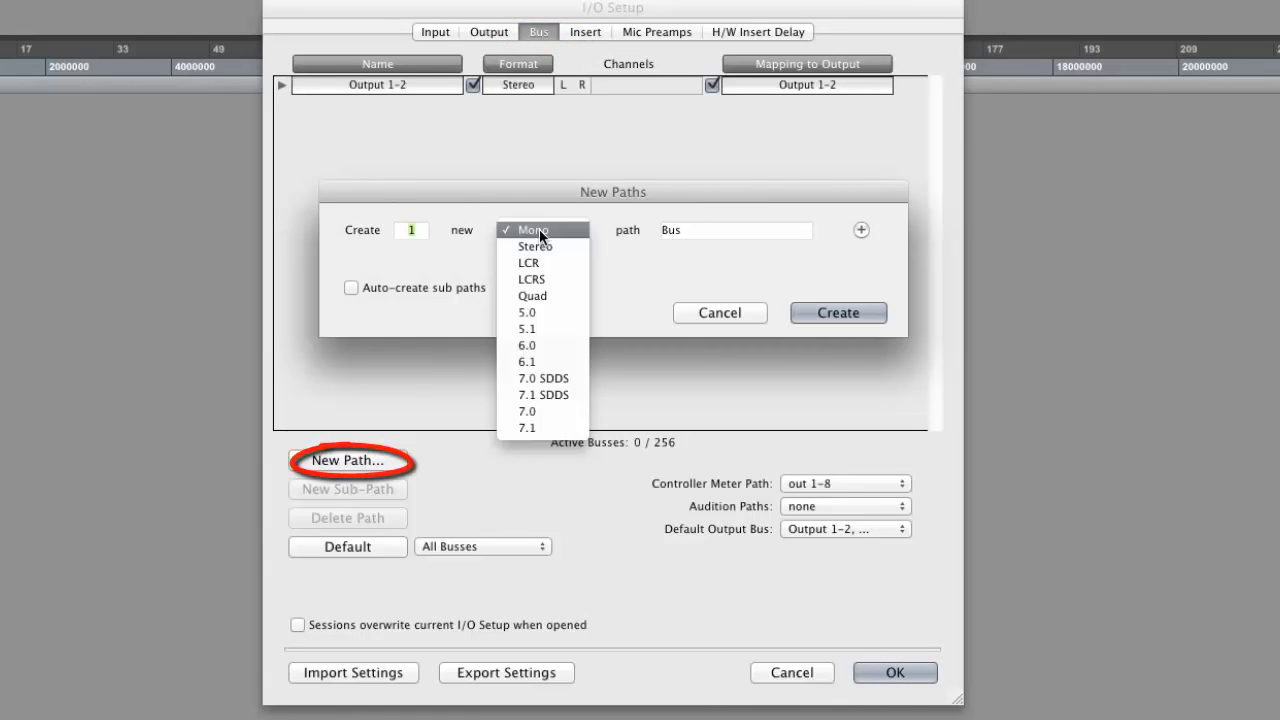
pyautogui.click(527, 328)
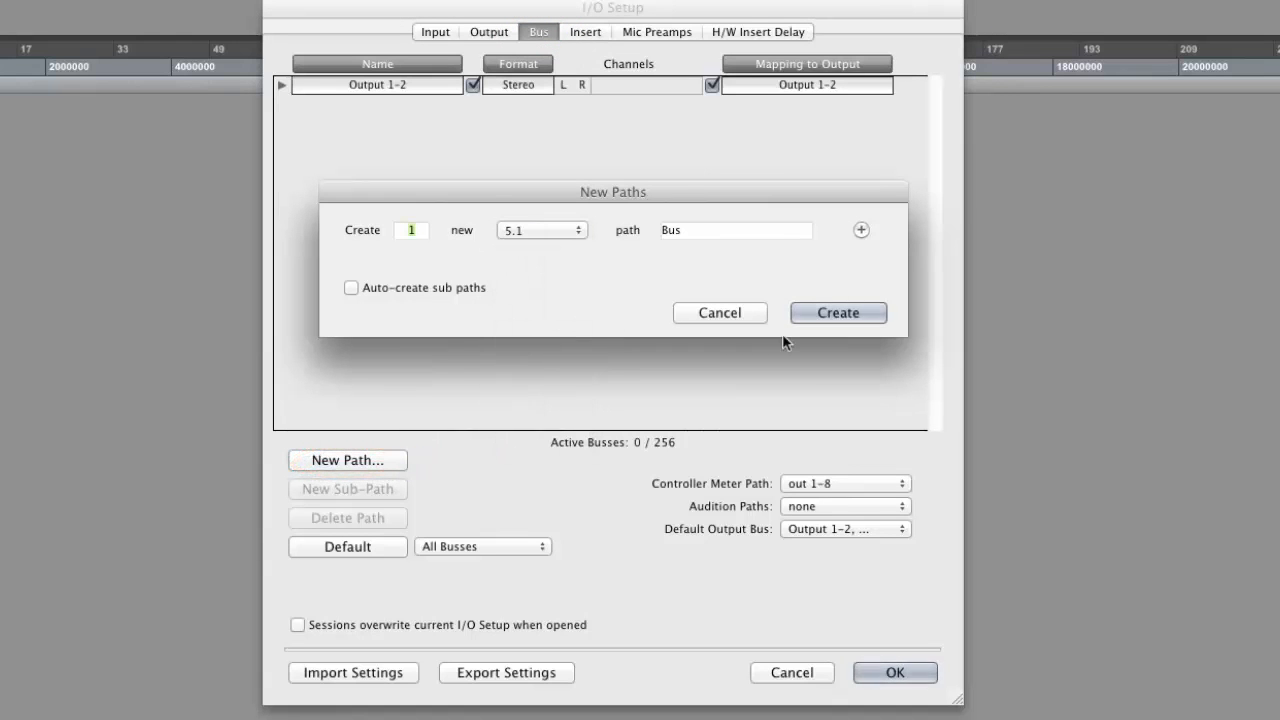
pyautogui.click(838, 312)
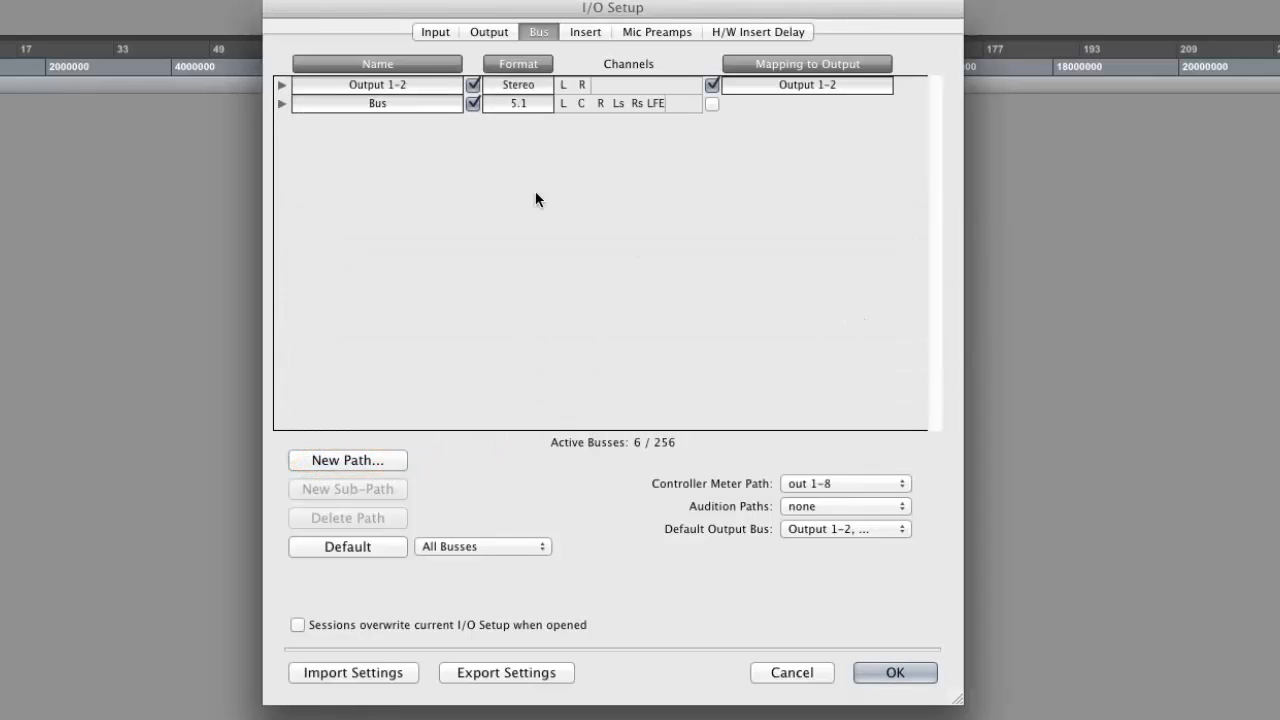
# Add stereo sub-path 'Path 1' under the Bus path, mapped to its L and R channels
pyautogui.click(377, 103)
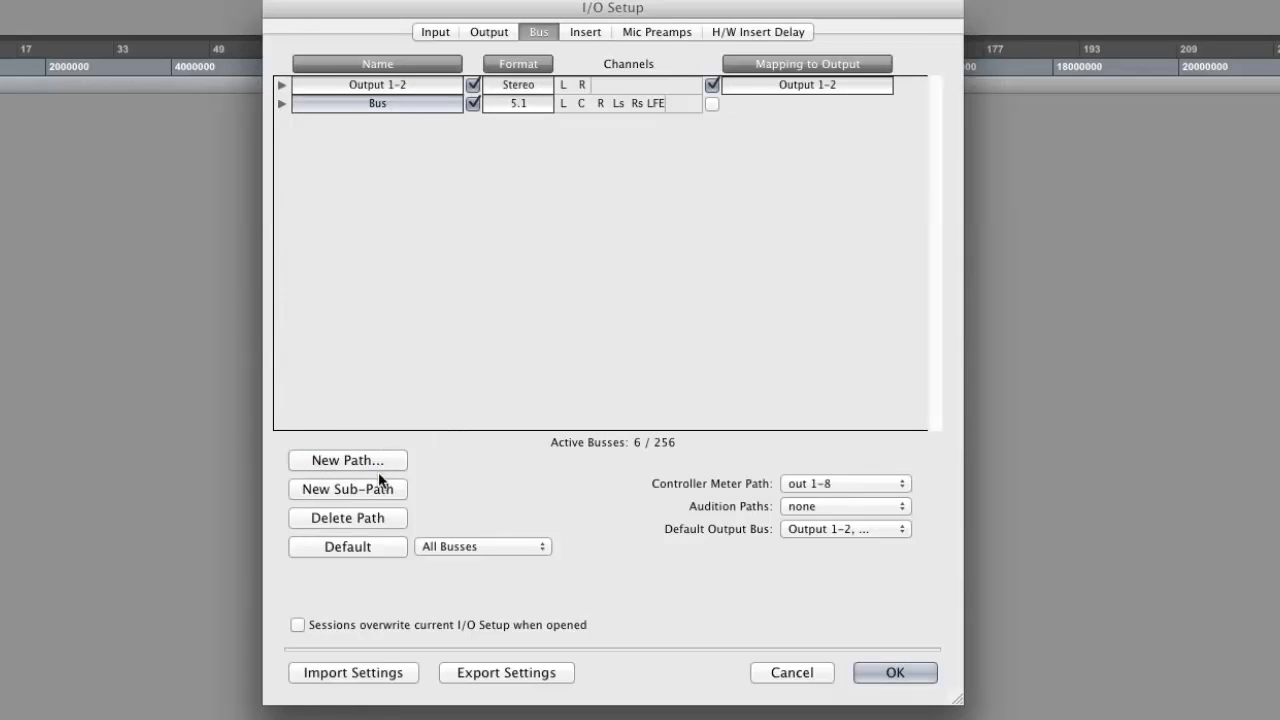
pyautogui.click(347, 489)
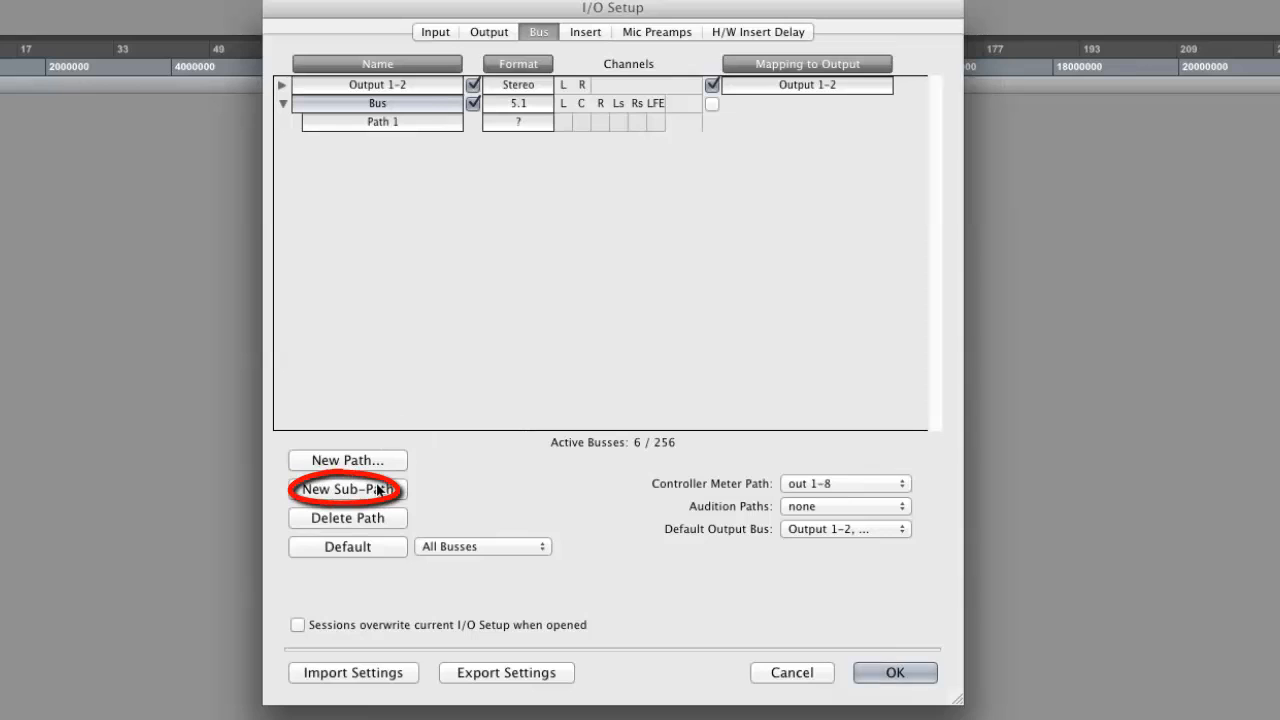
pyautogui.moveTo(520, 203)
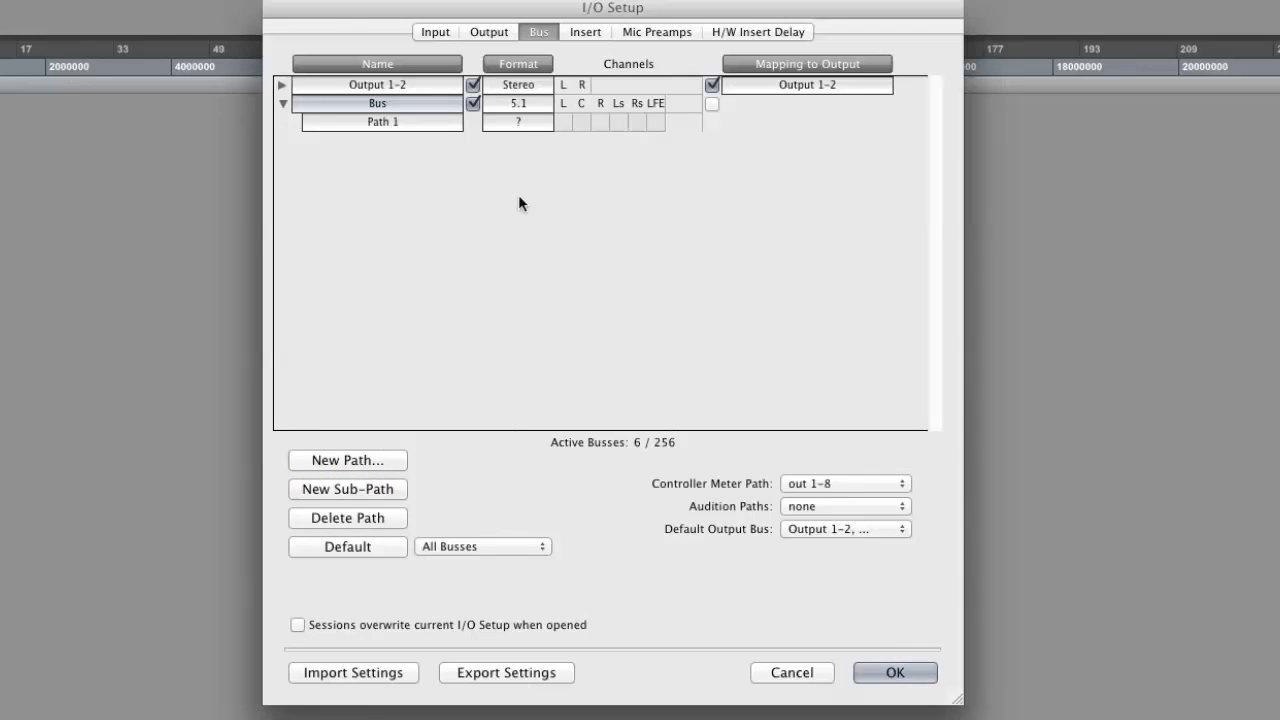
pyautogui.click(517, 103)
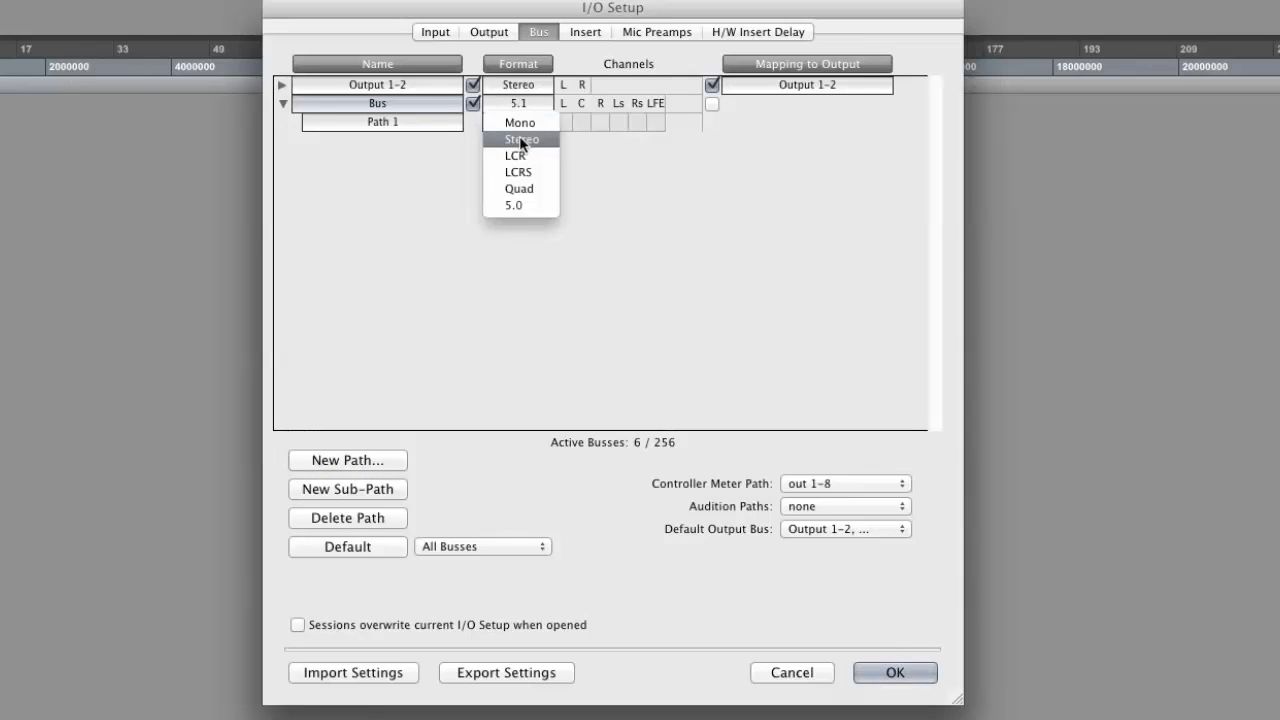
pyautogui.click(520, 139)
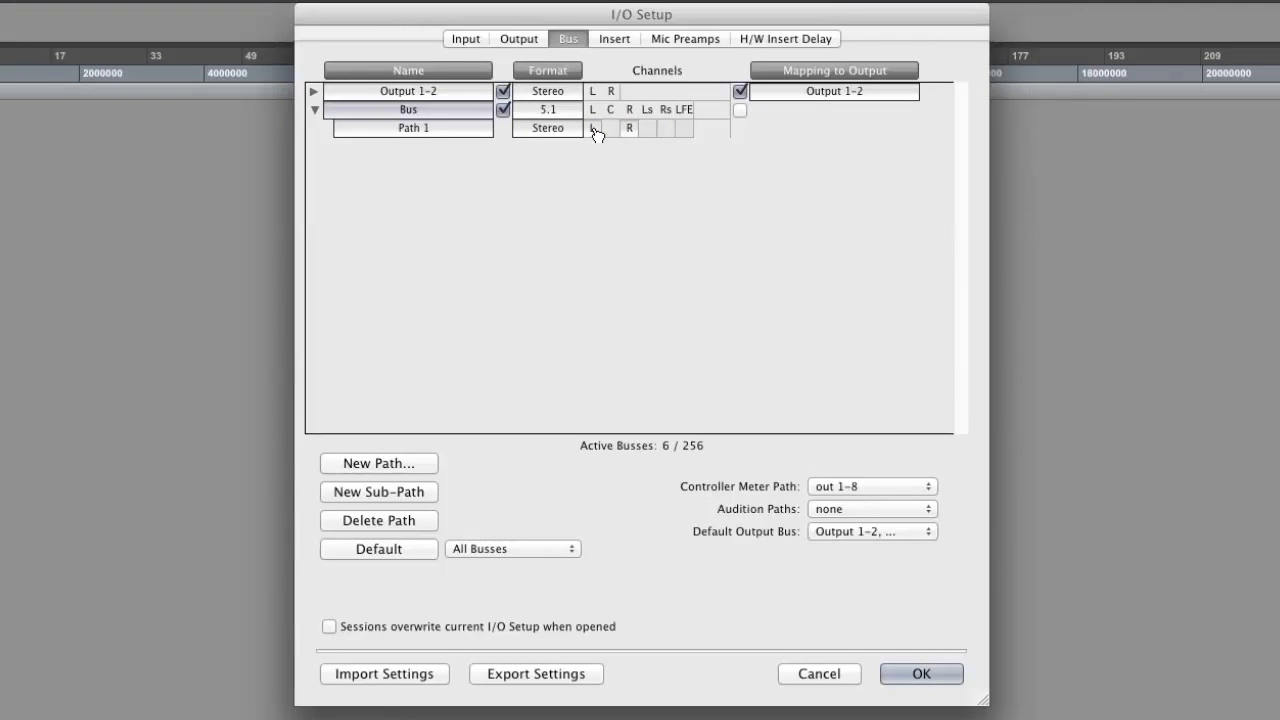
pyautogui.click(919, 673)
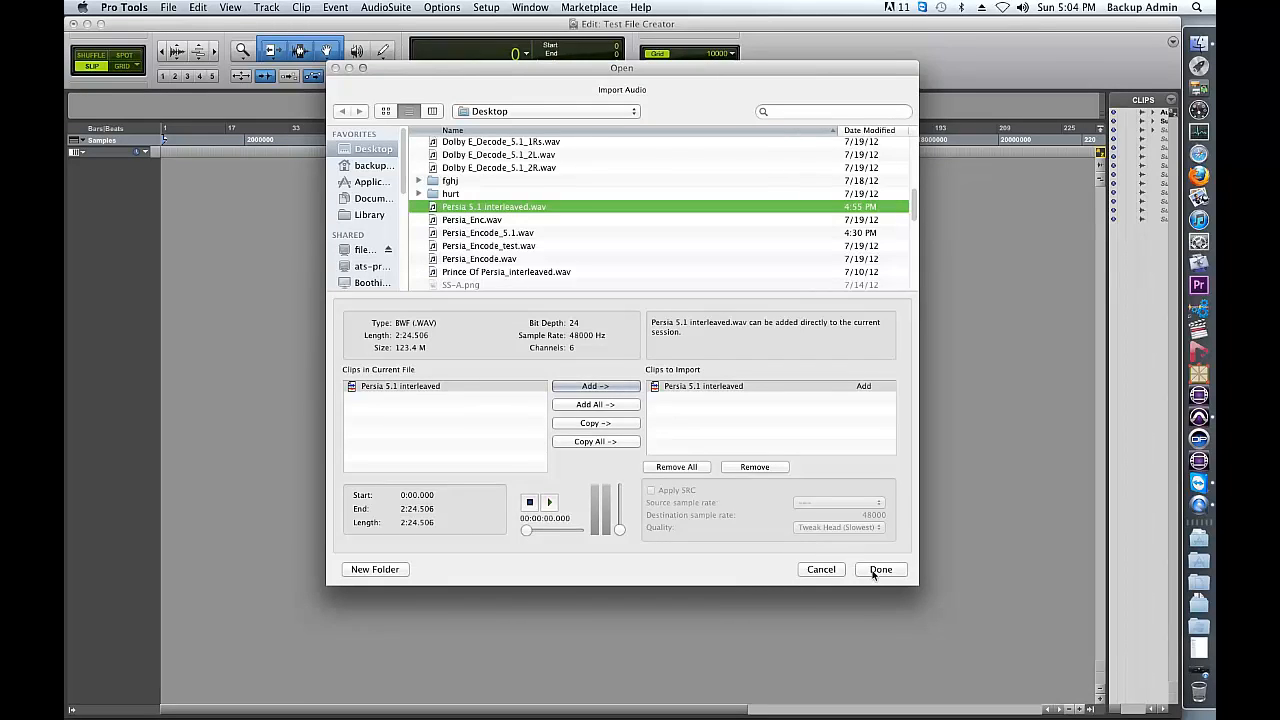
# Import 'Persia 5.1 interleaved.wav' as a new track at session start
pyautogui.click(879, 569)
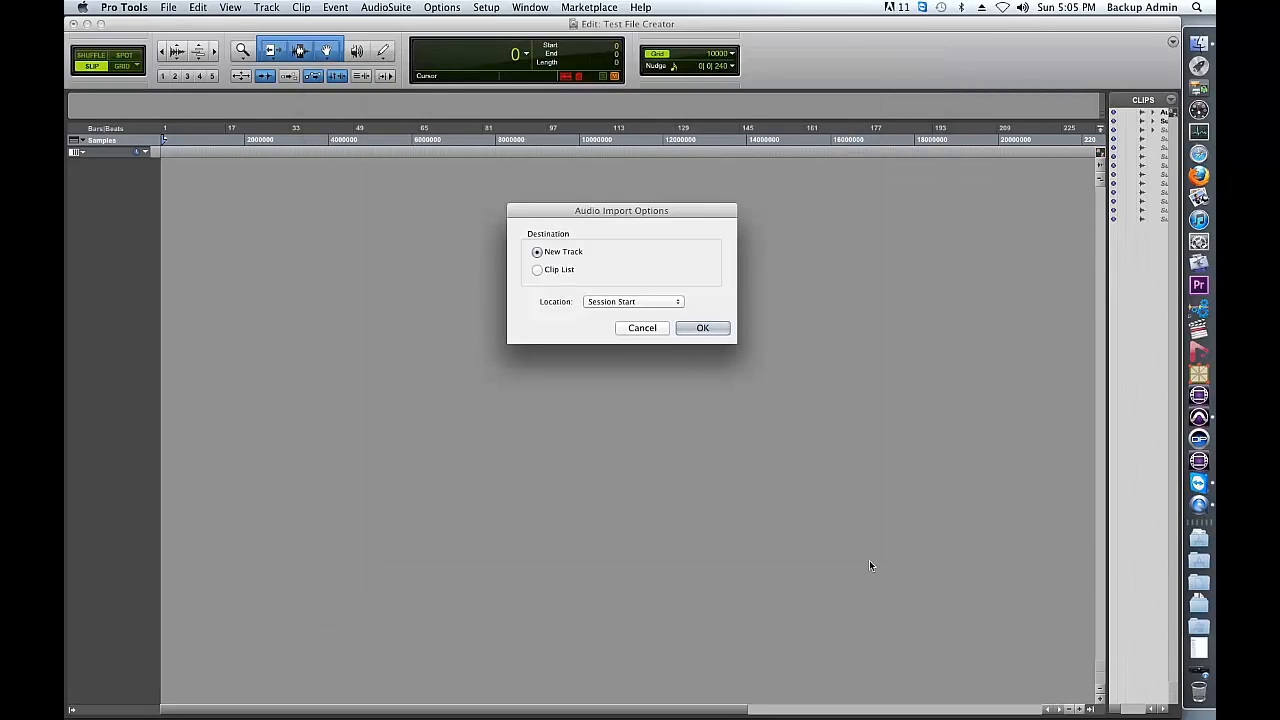
pyautogui.click(702, 328)
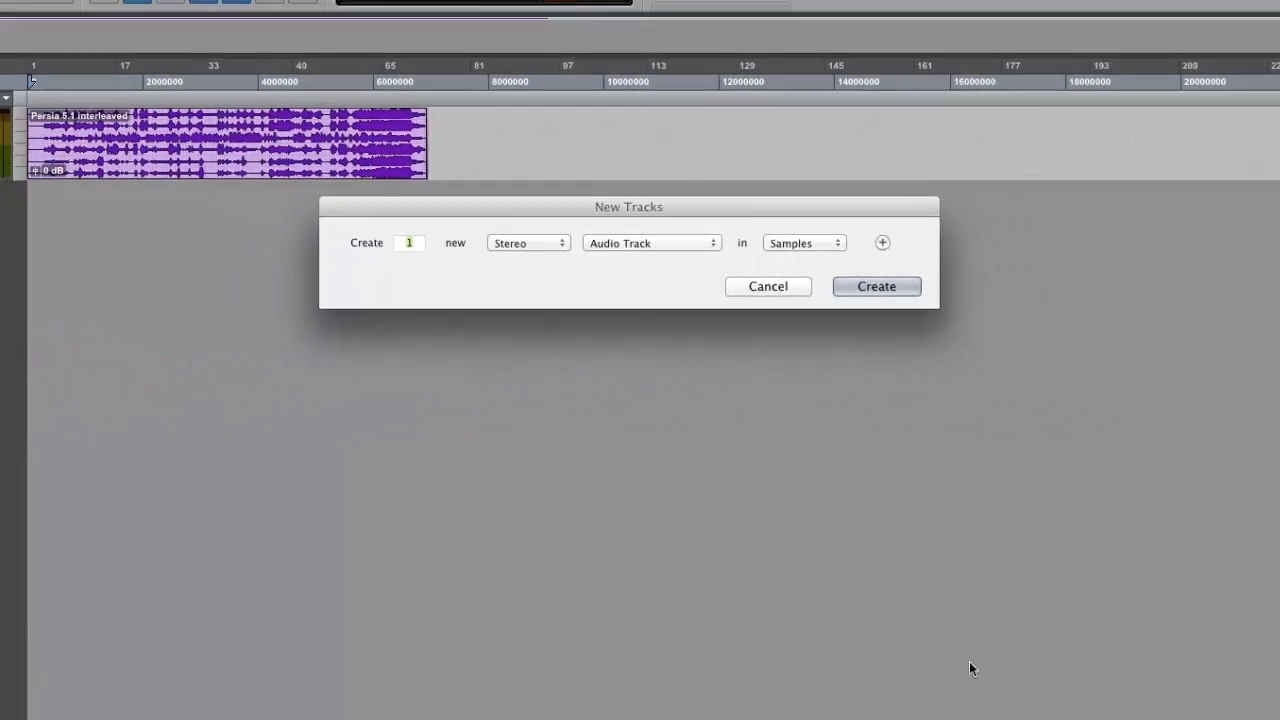
# Create one stereo audio track in Samples timebase
pyautogui.click(875, 286)
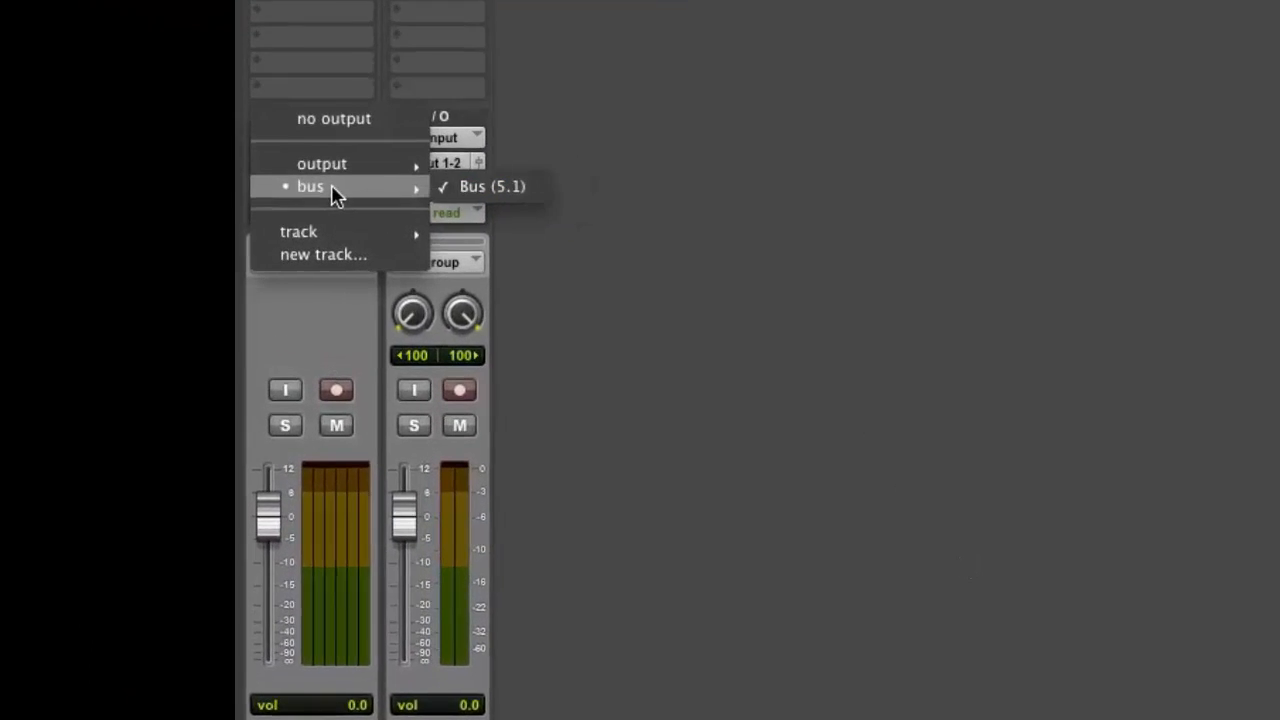
# Route the 5.1 track's output to Bus (5.1) and the stereo track's input to Path 1
pyautogui.click(491, 186)
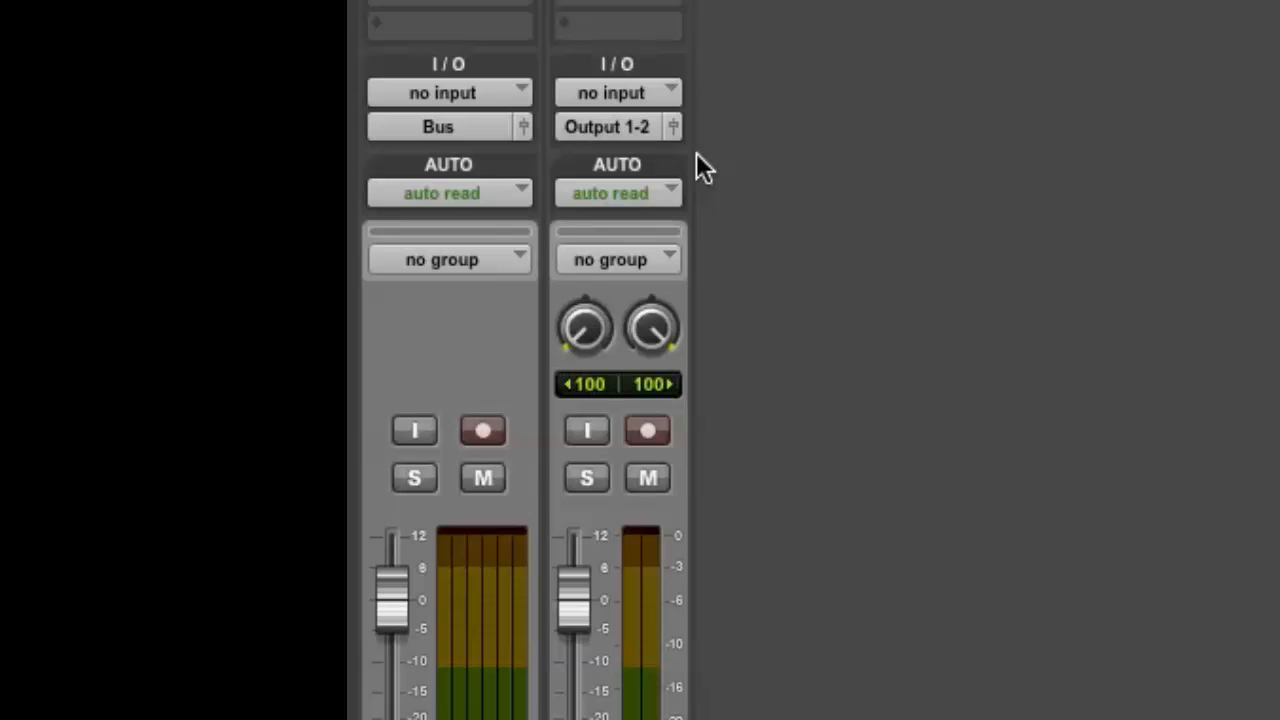
pyautogui.moveTo(625, 95)
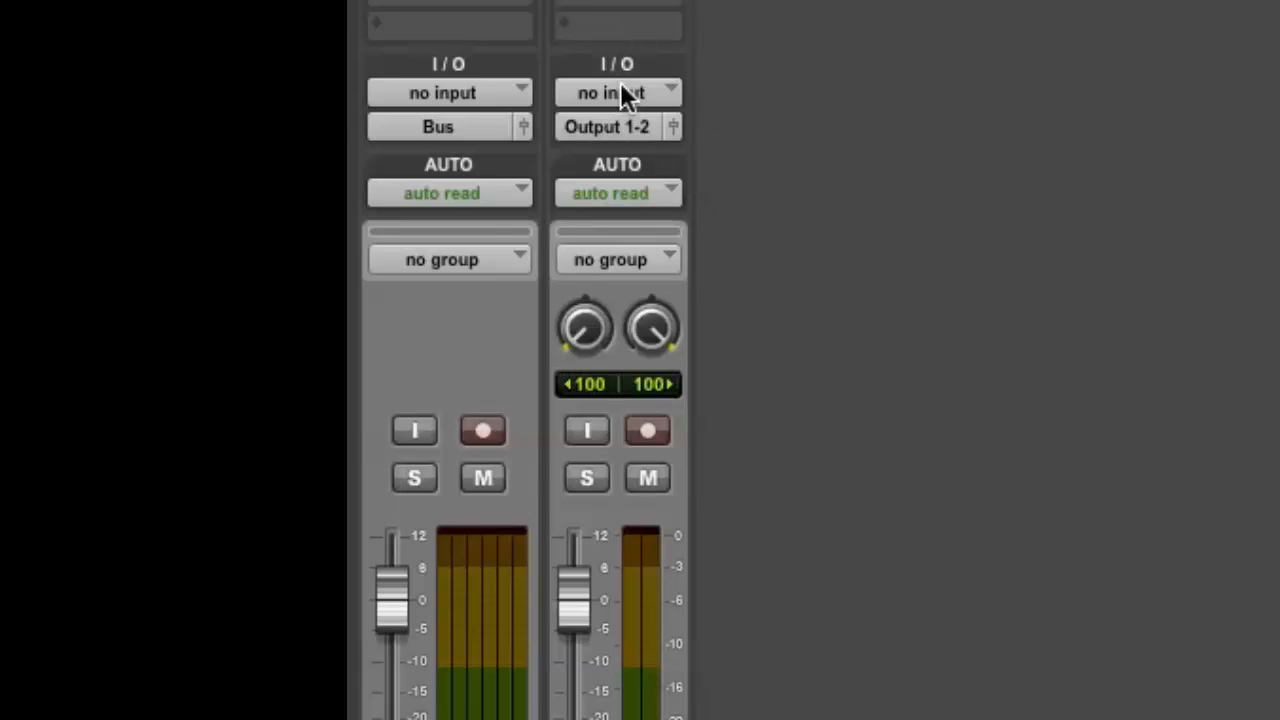
pyautogui.click(617, 92)
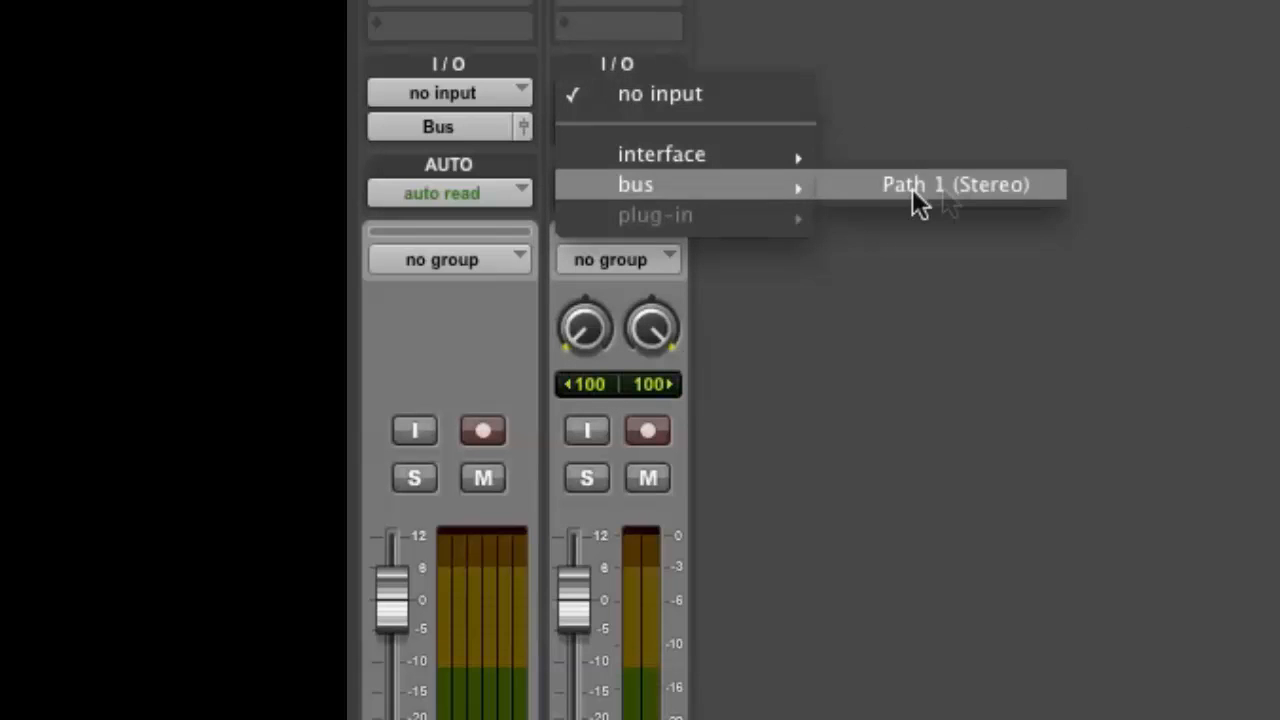
pyautogui.click(953, 184)
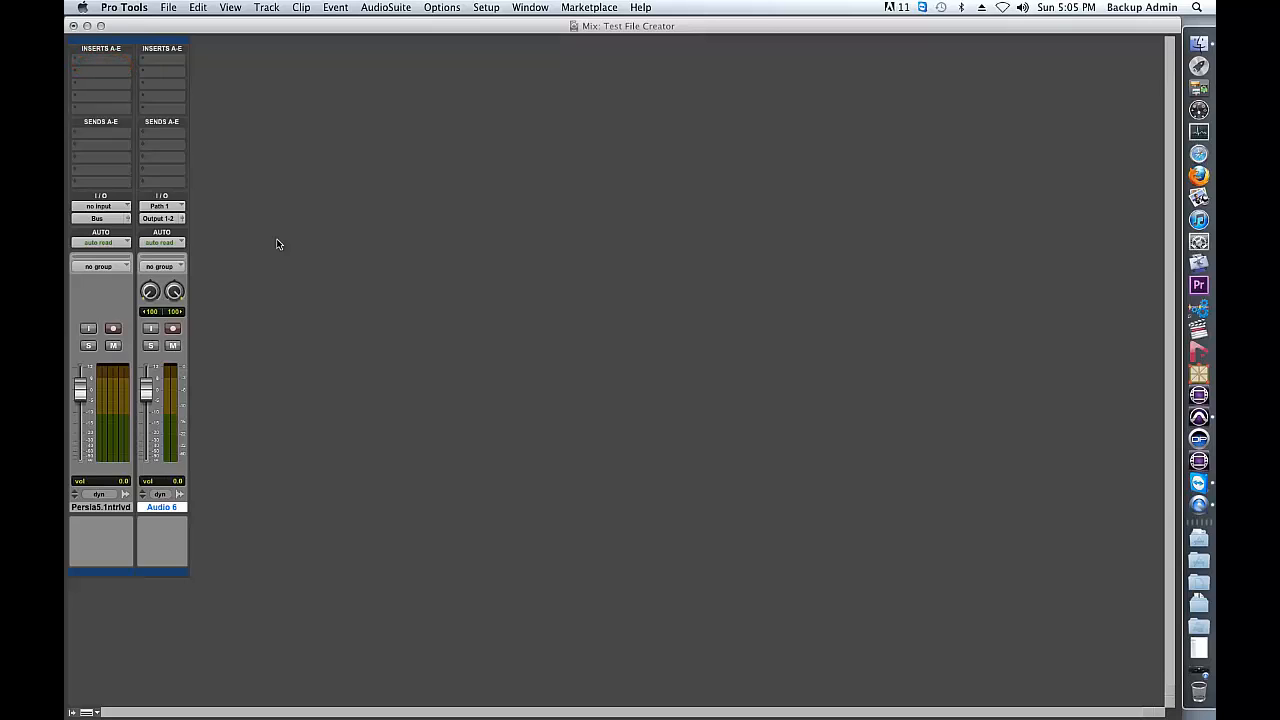
# Insert SurCode for PLII (5.1) on the Persia 5.1 track's first insert slot
pyautogui.click(98, 58)
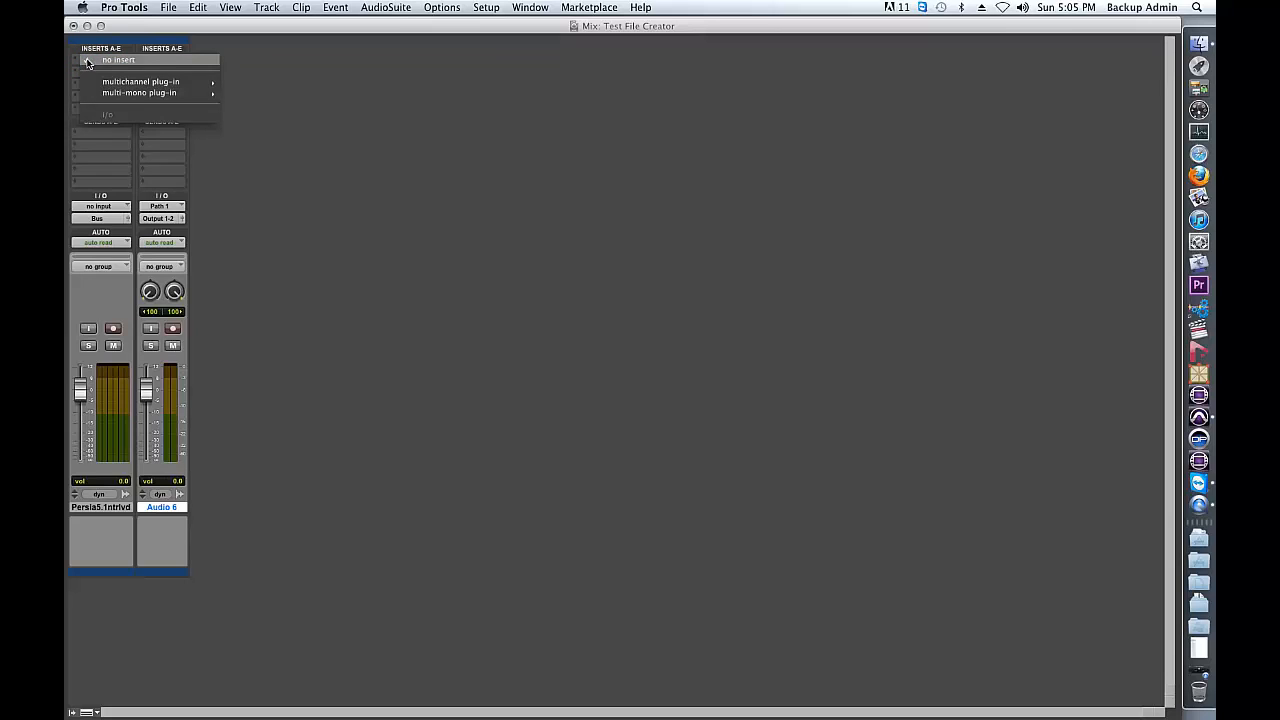
pyautogui.moveTo(140, 81)
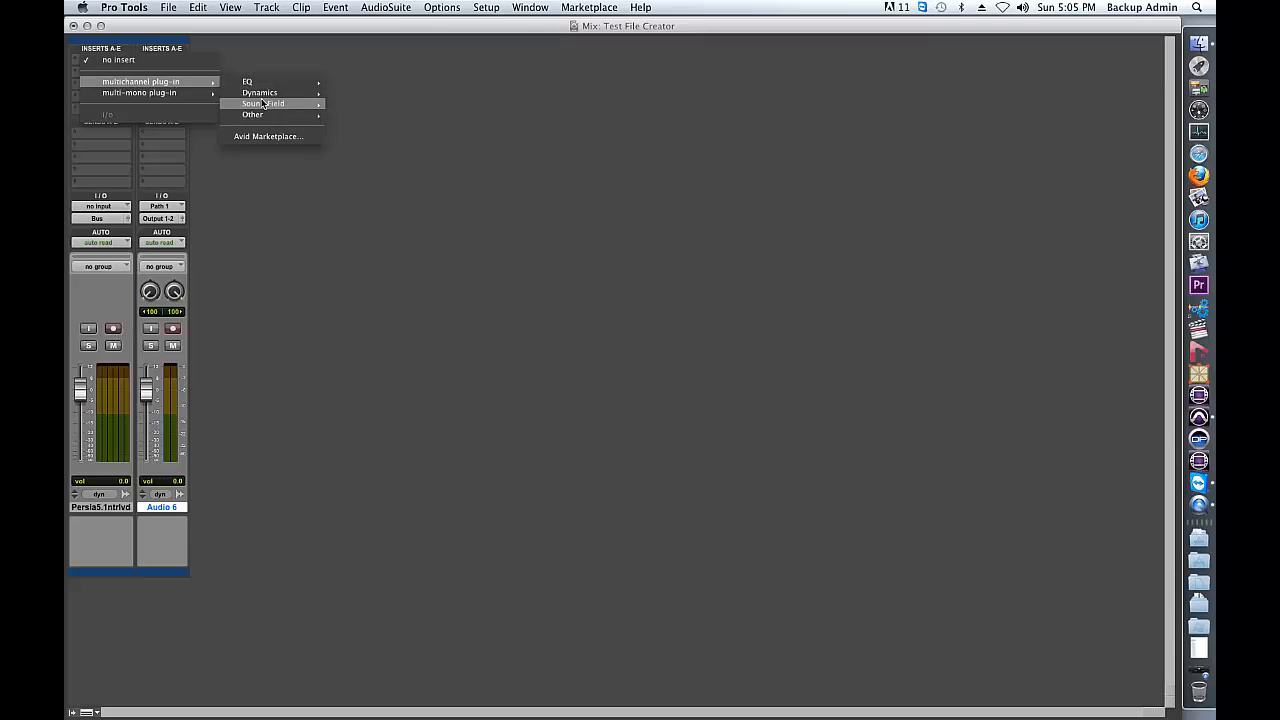
pyautogui.moveTo(253, 114)
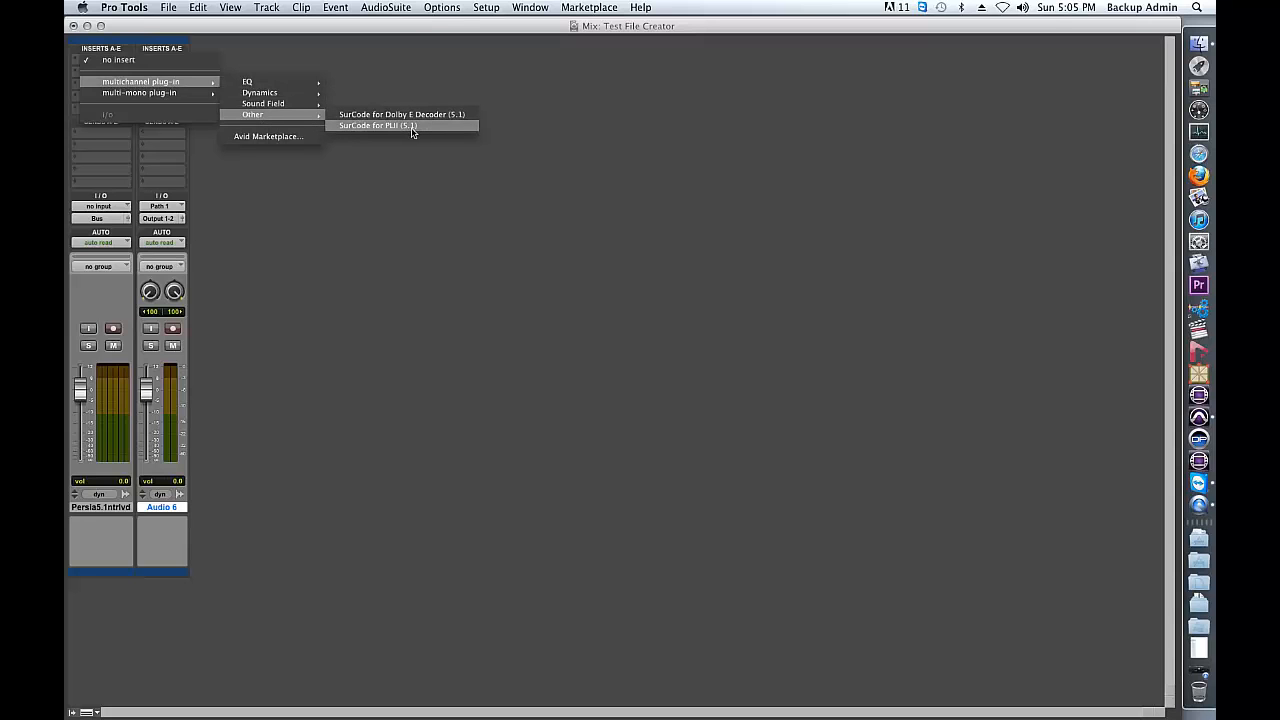
pyautogui.click(375, 125)
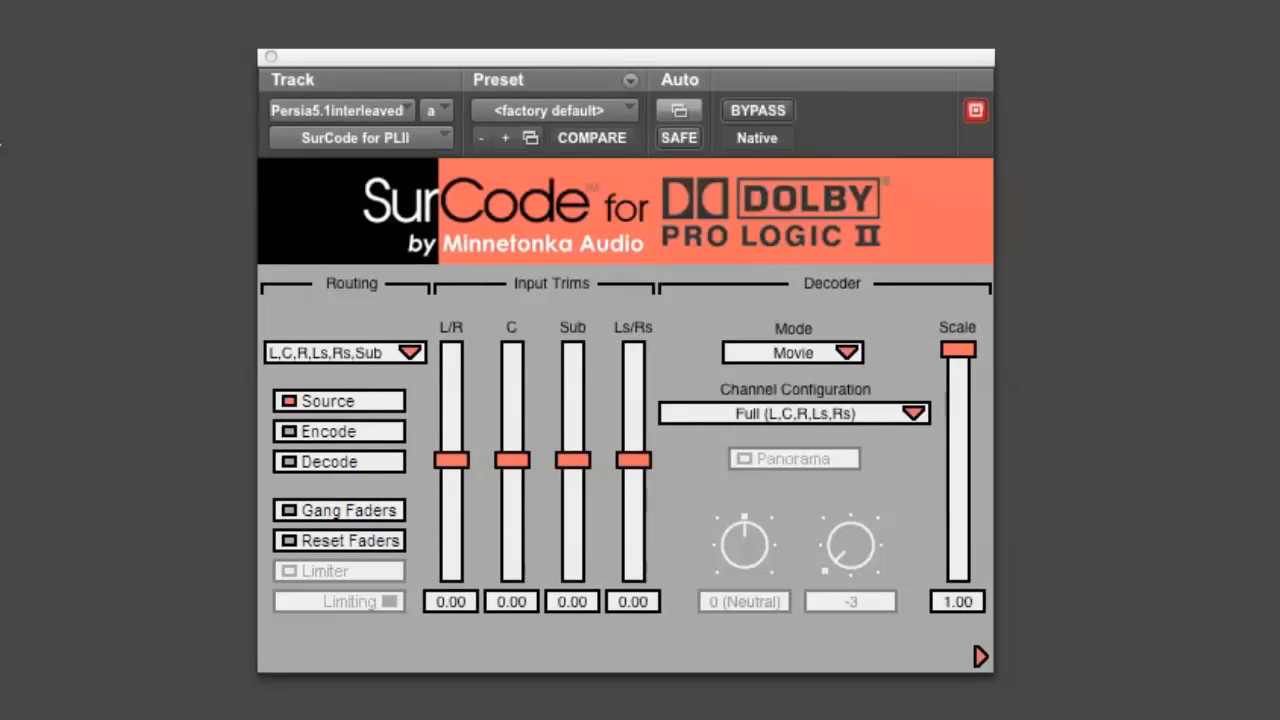
# Set the SurCode plug-in to Encode and record-arm the stereo Audio 6 track
pyautogui.click(329, 431)
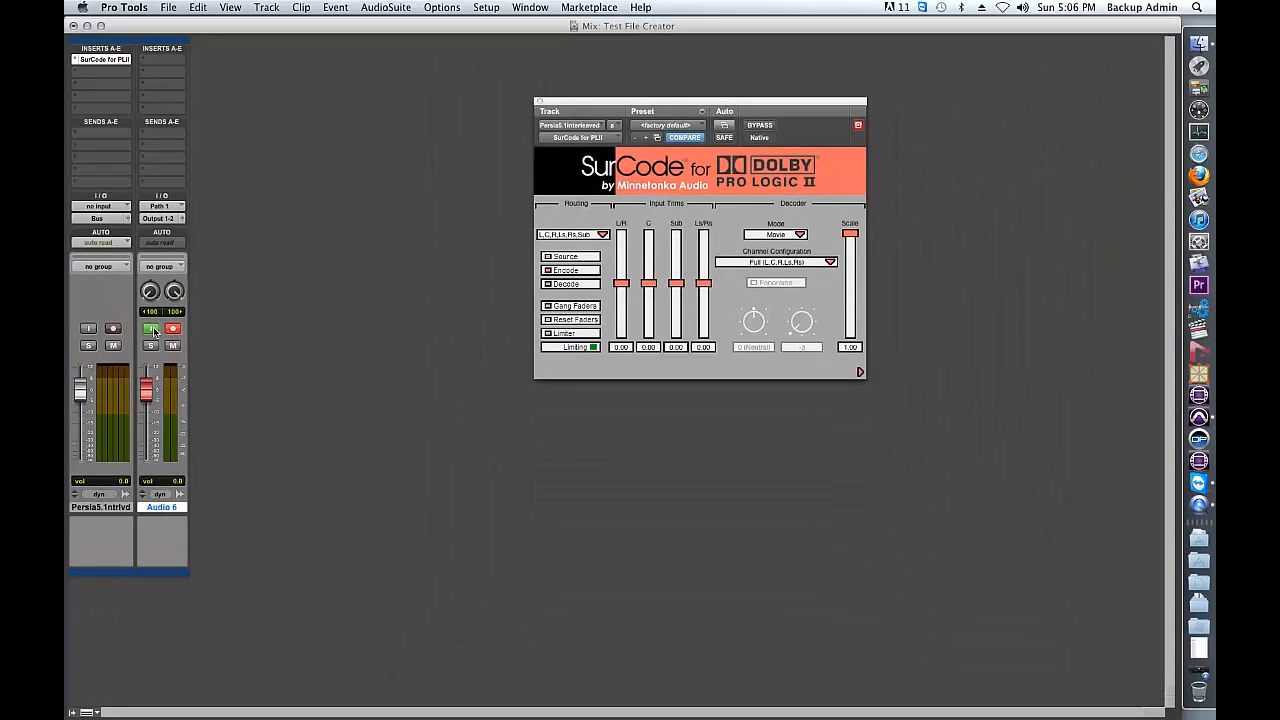
pyautogui.click(173, 328)
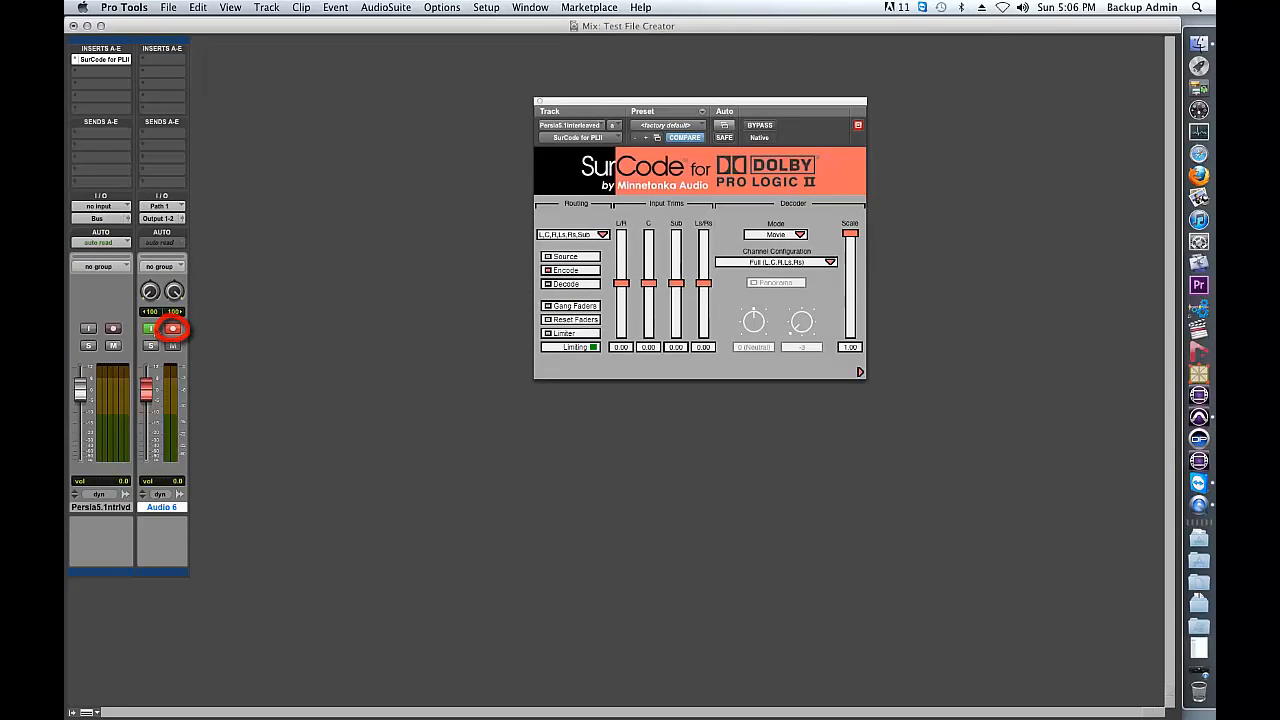